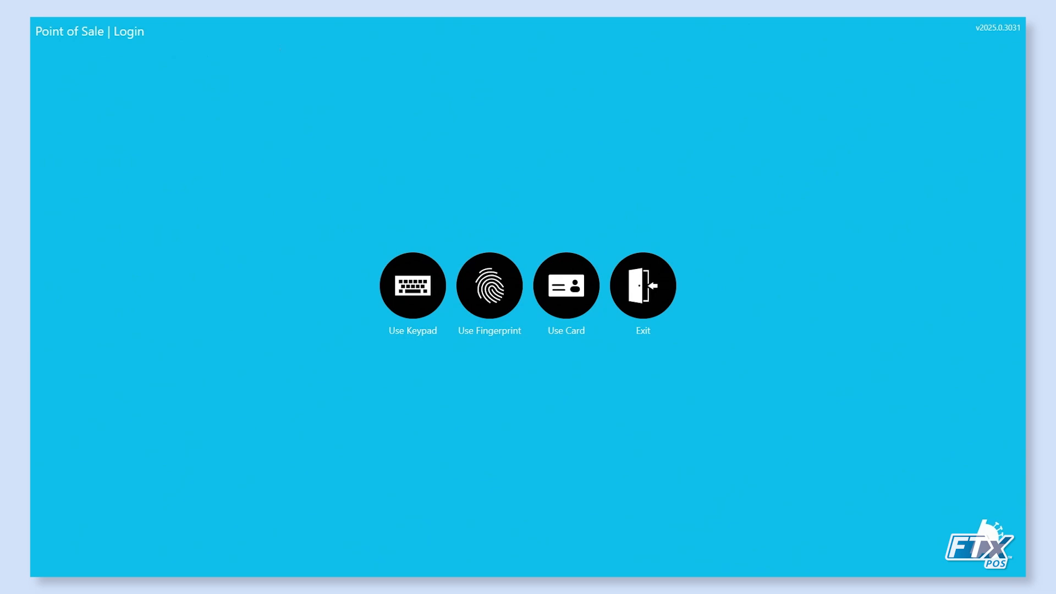
mouse_move(180, 208)
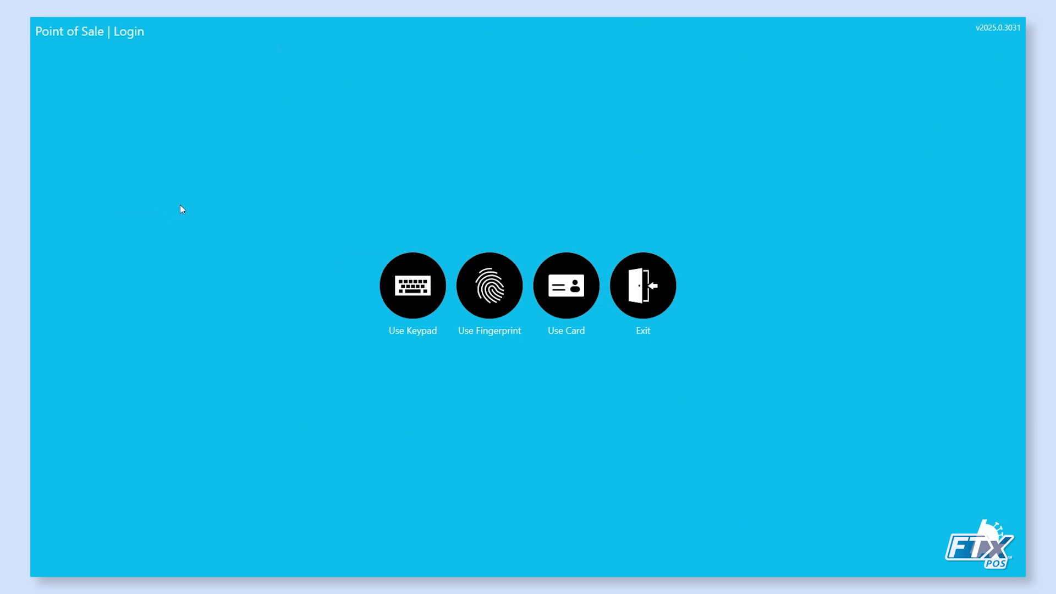
mouse_move(336, 168)
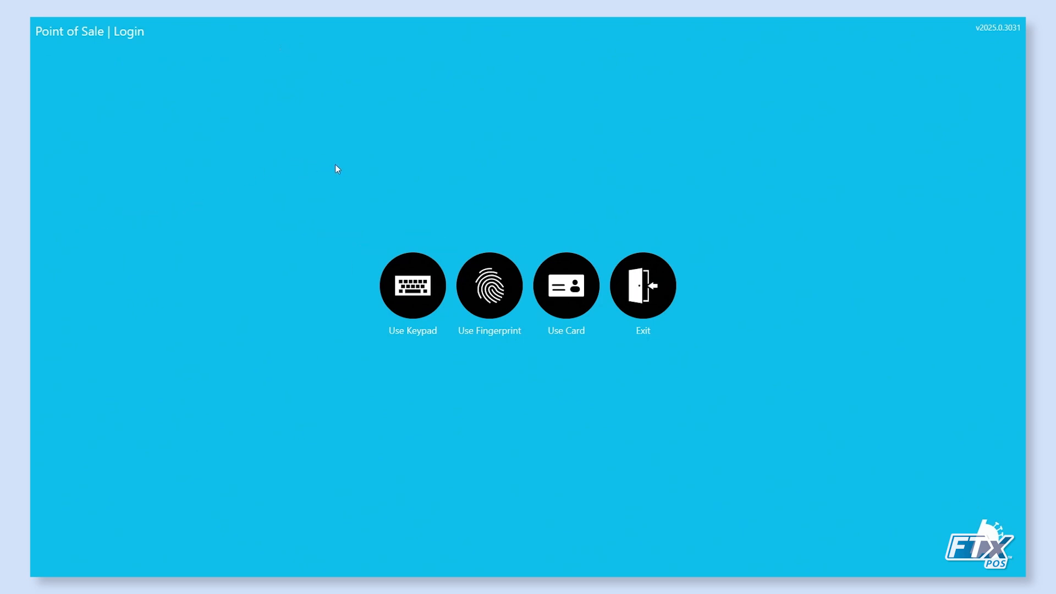
mouse_move(341, 166)
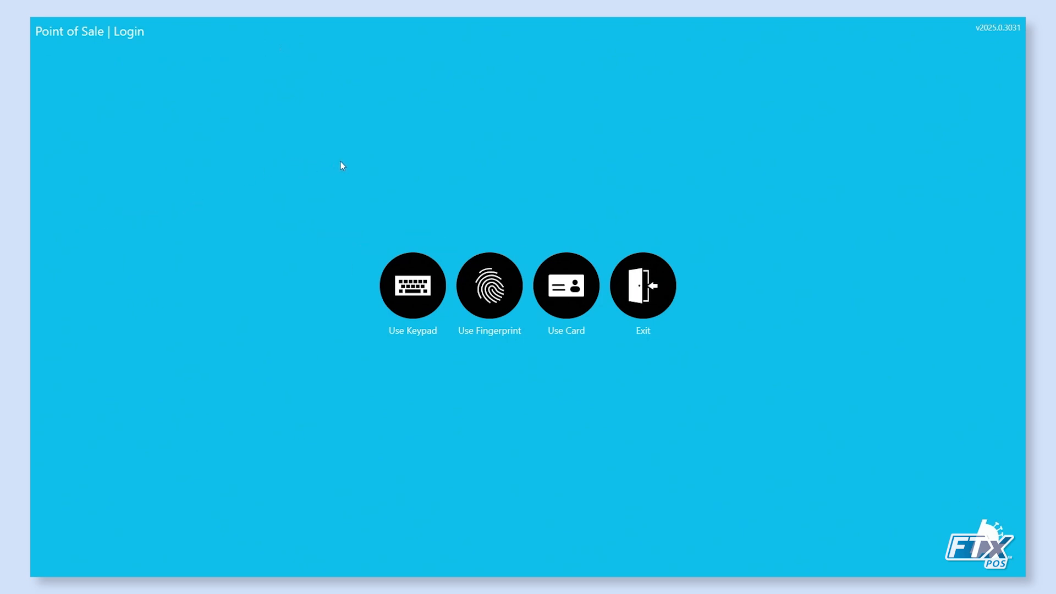
mouse_move(299, 184)
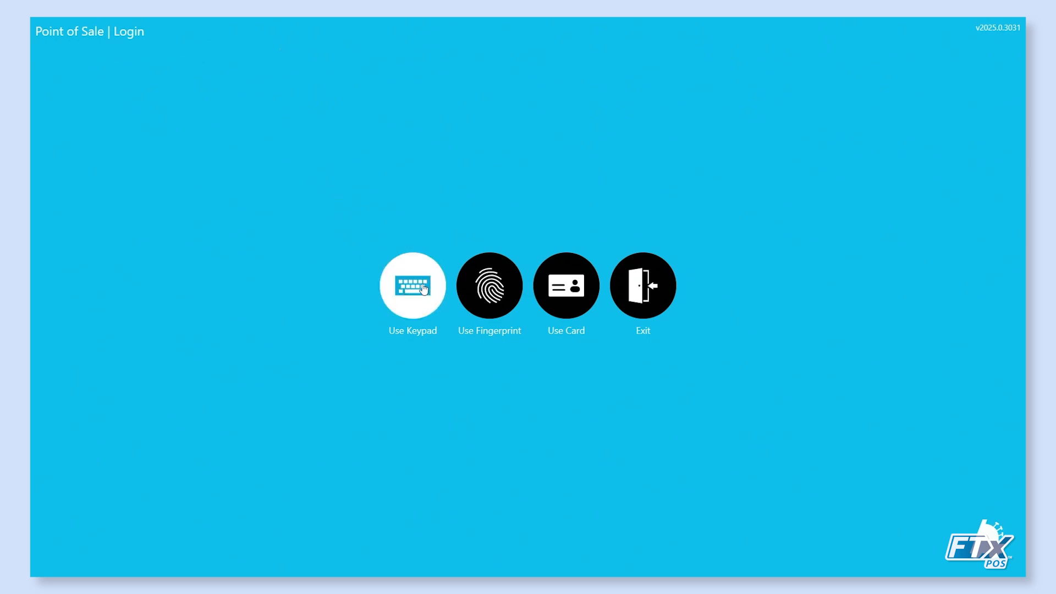
- Log in with the employee ID and password on the keypad
left_click(412, 284)
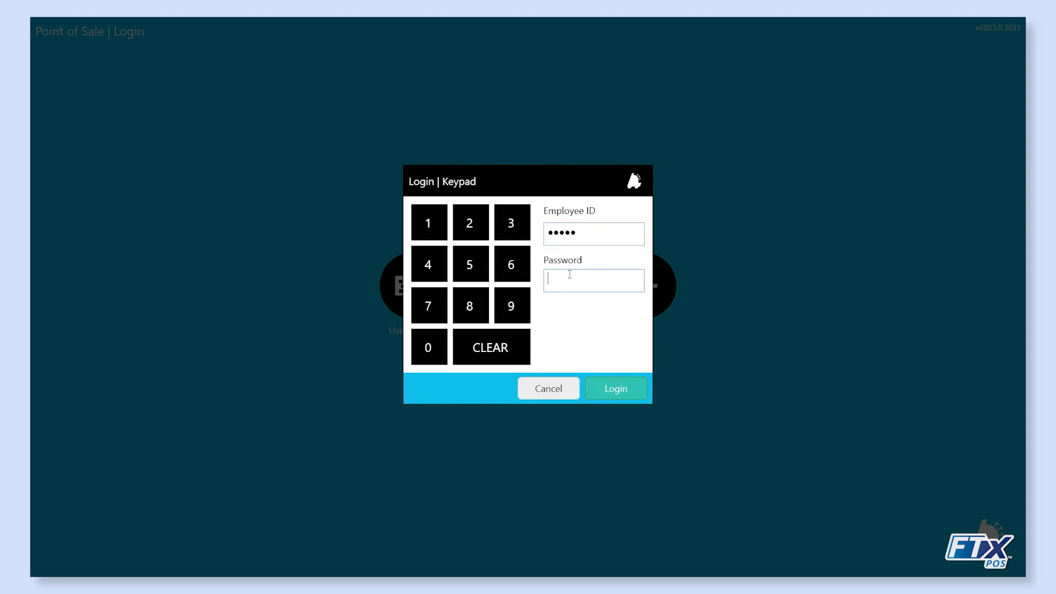
type("•")
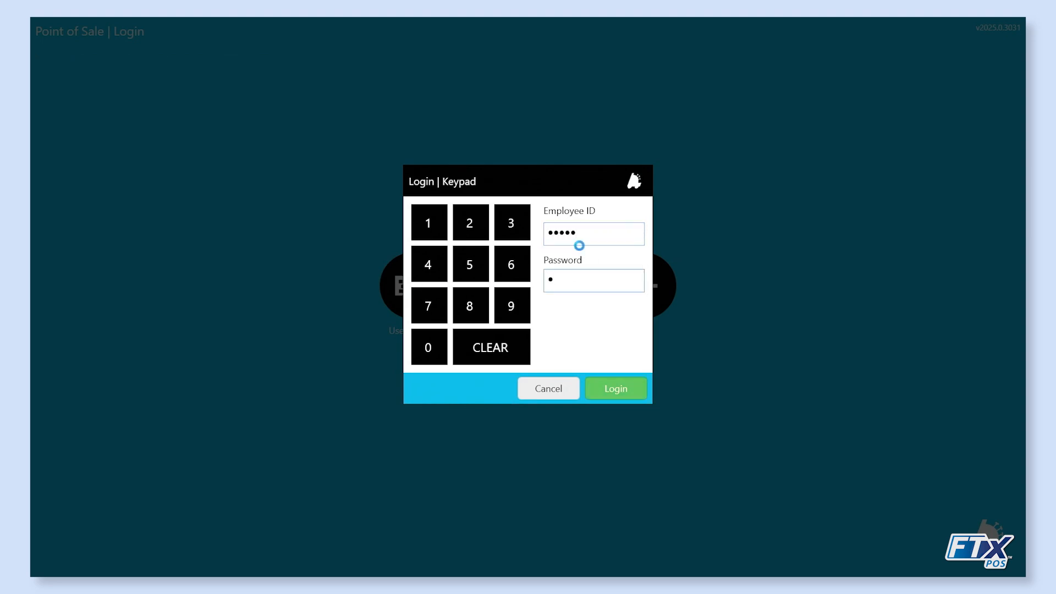
left_click(614, 388)
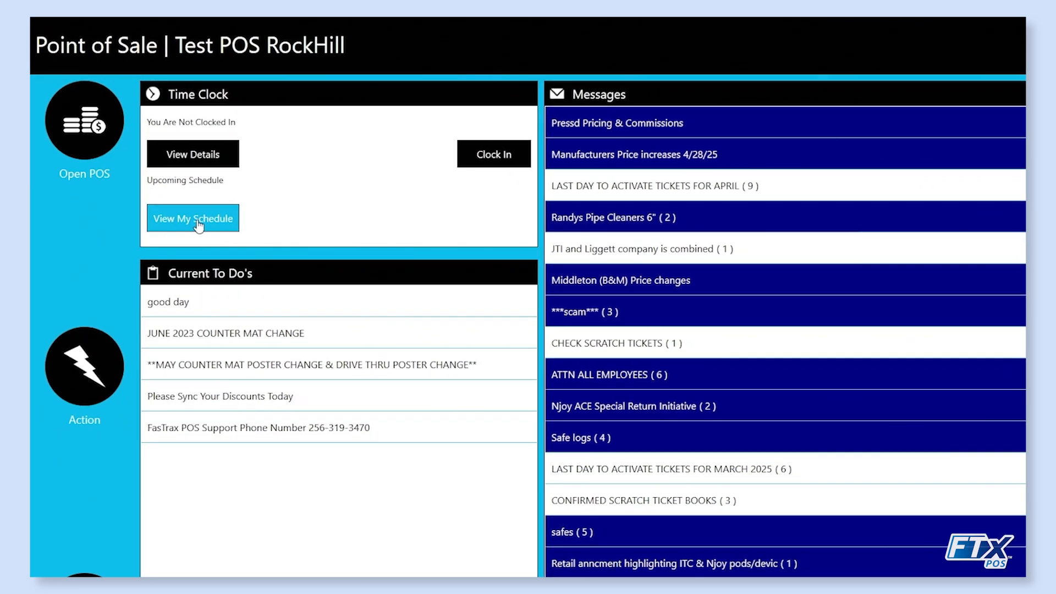
left_click(193, 218)
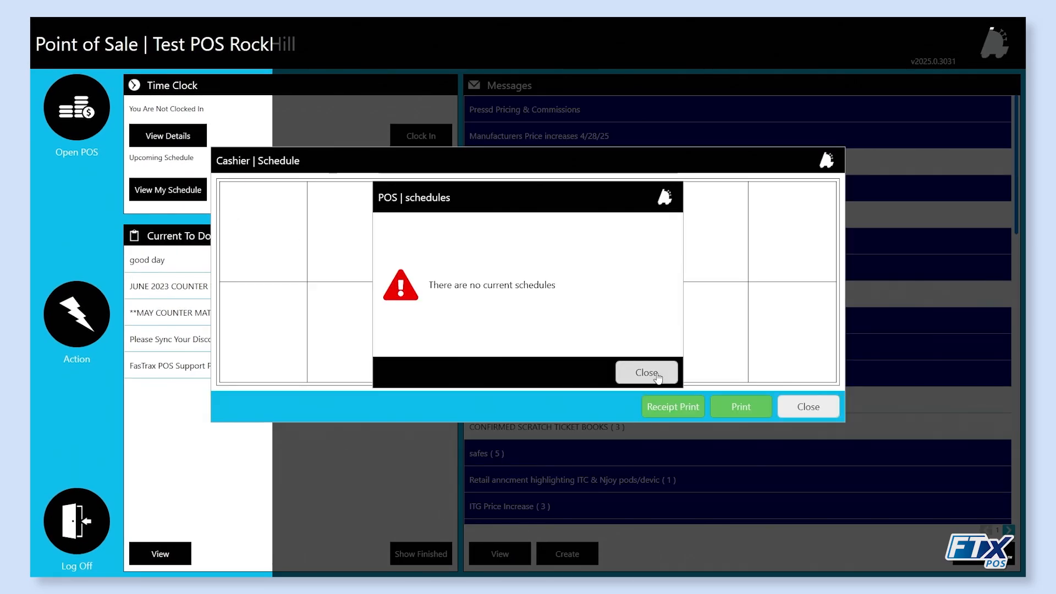
left_click(645, 372)
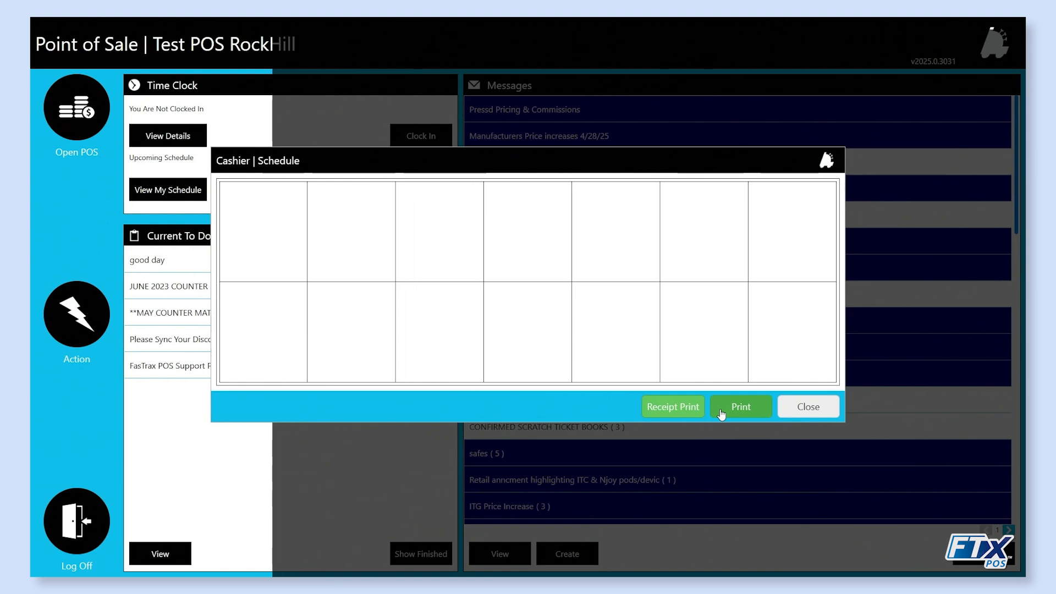
left_click(807, 406)
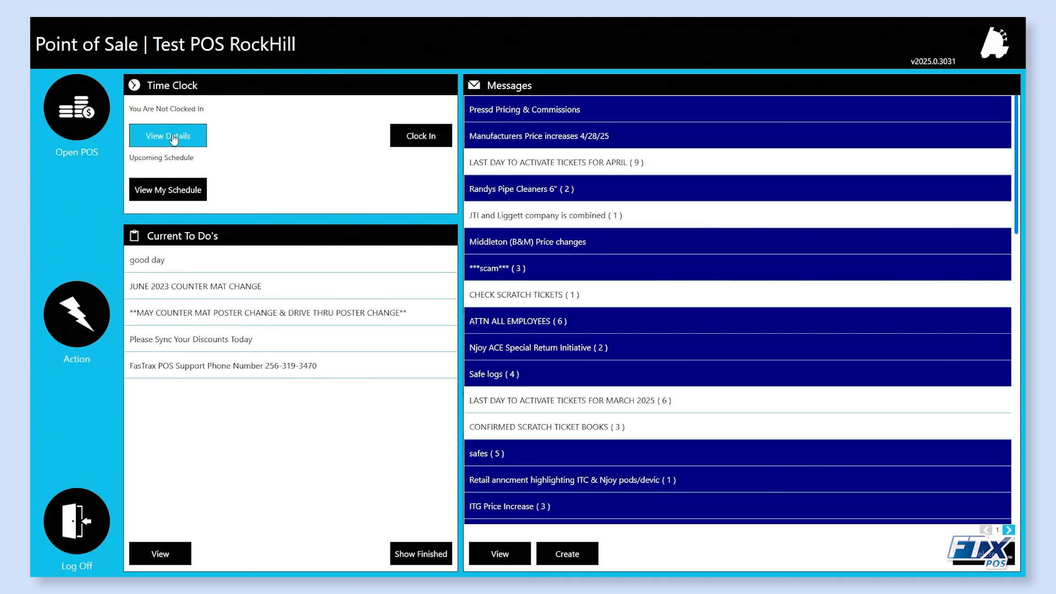
left_click(167, 136)
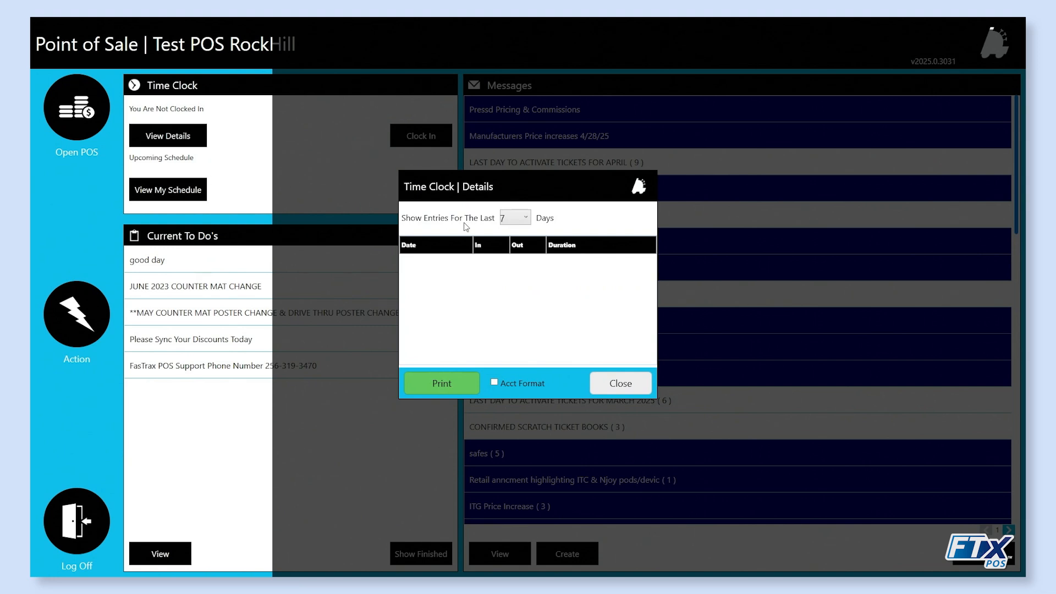
left_click(524, 217)
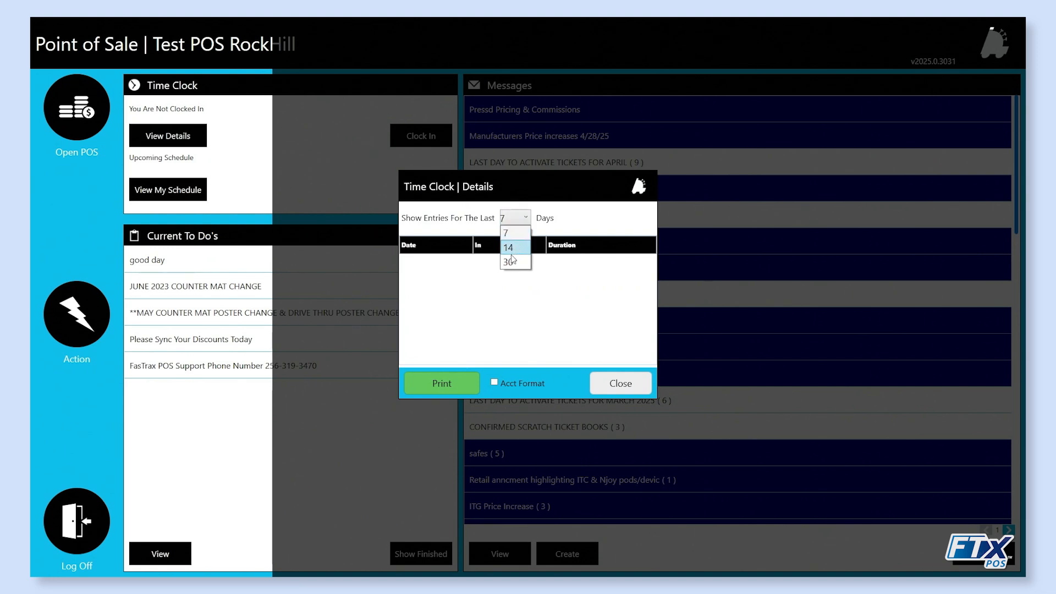
left_click(509, 262)
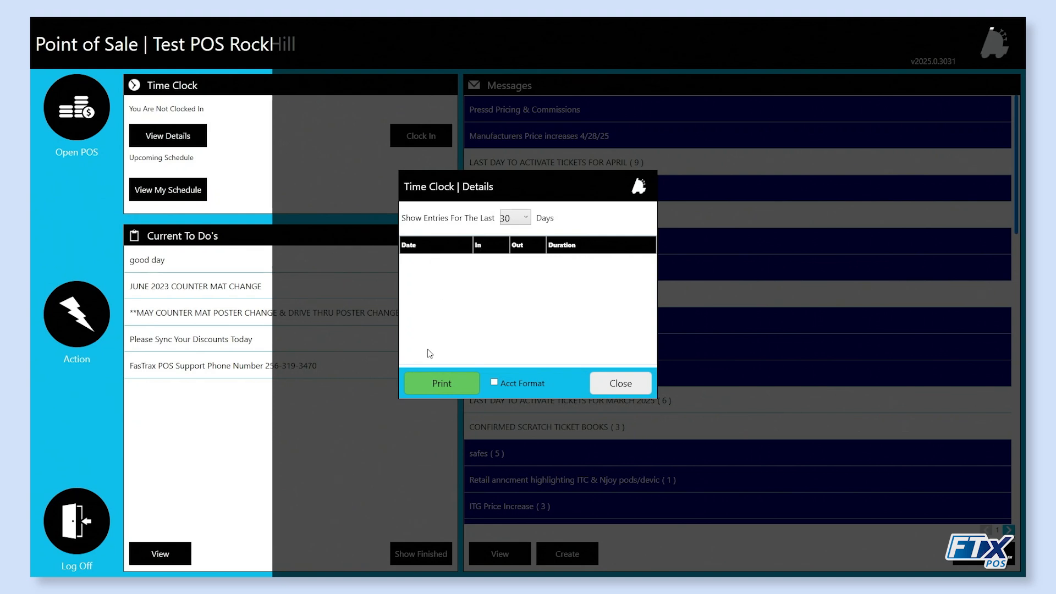
mouse_move(590, 352)
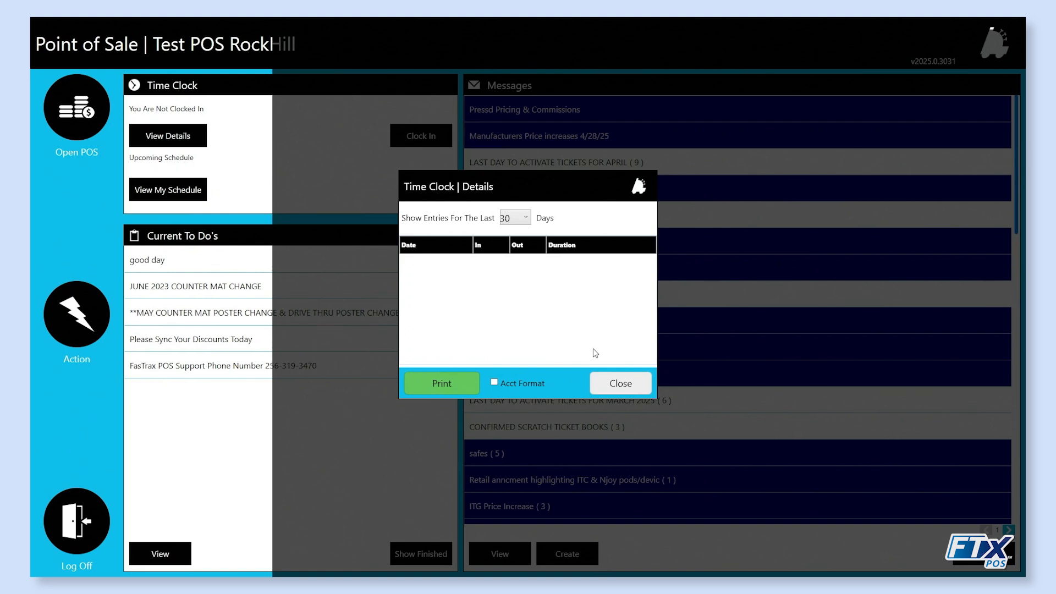
mouse_move(532, 396)
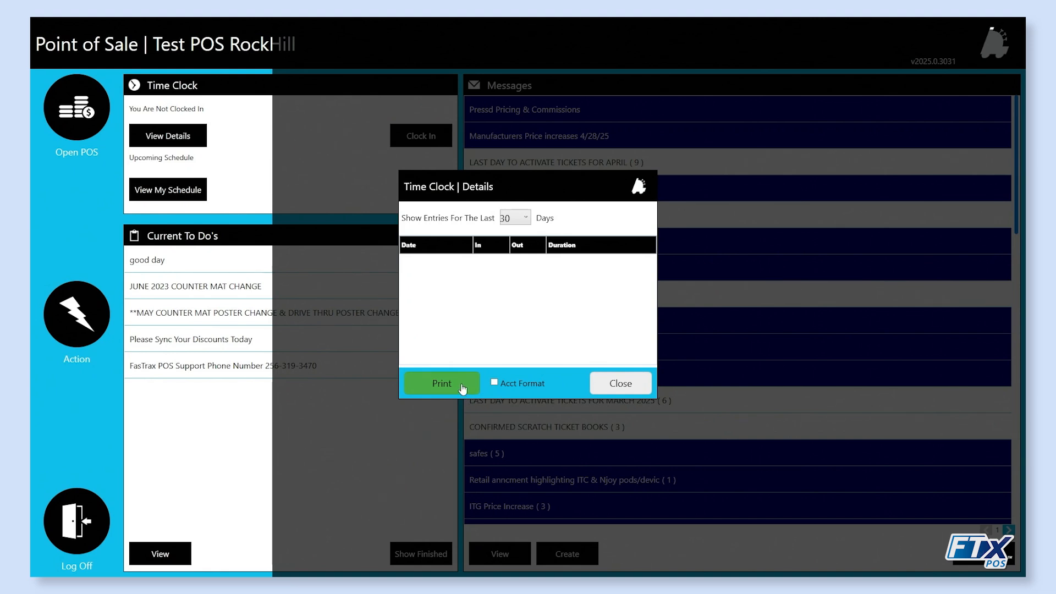
left_click(619, 383)
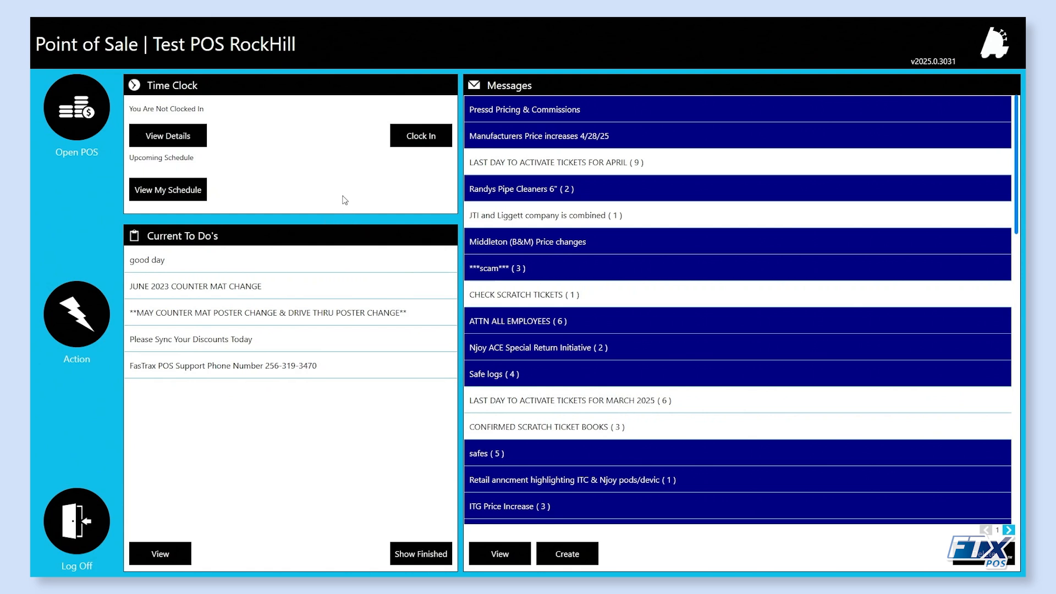
mouse_move(302, 180)
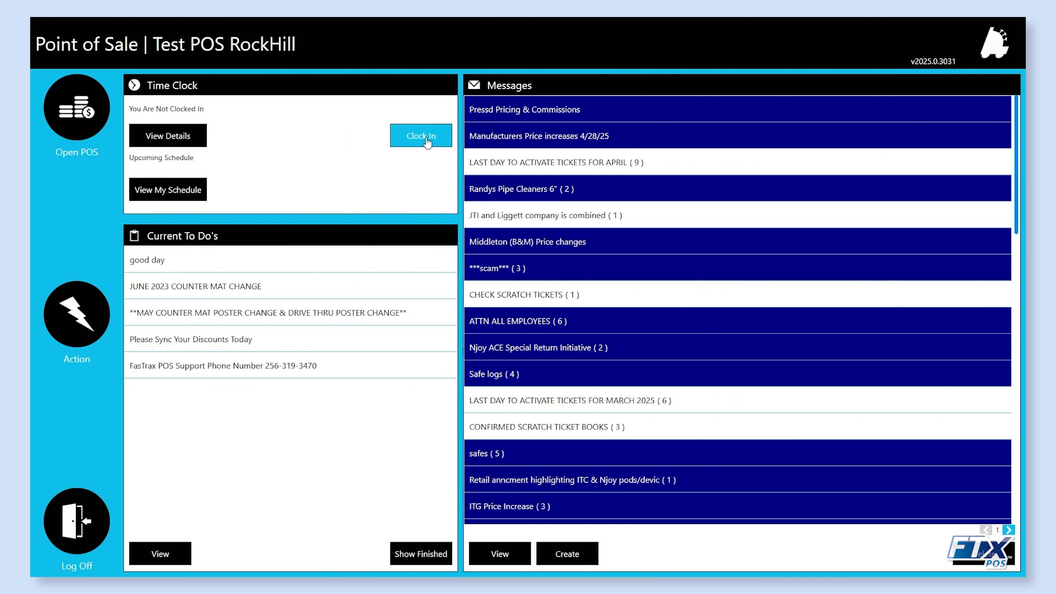
- Sign in via the time clock keypad and view details: not clocked in, no entries
left_click(420, 135)
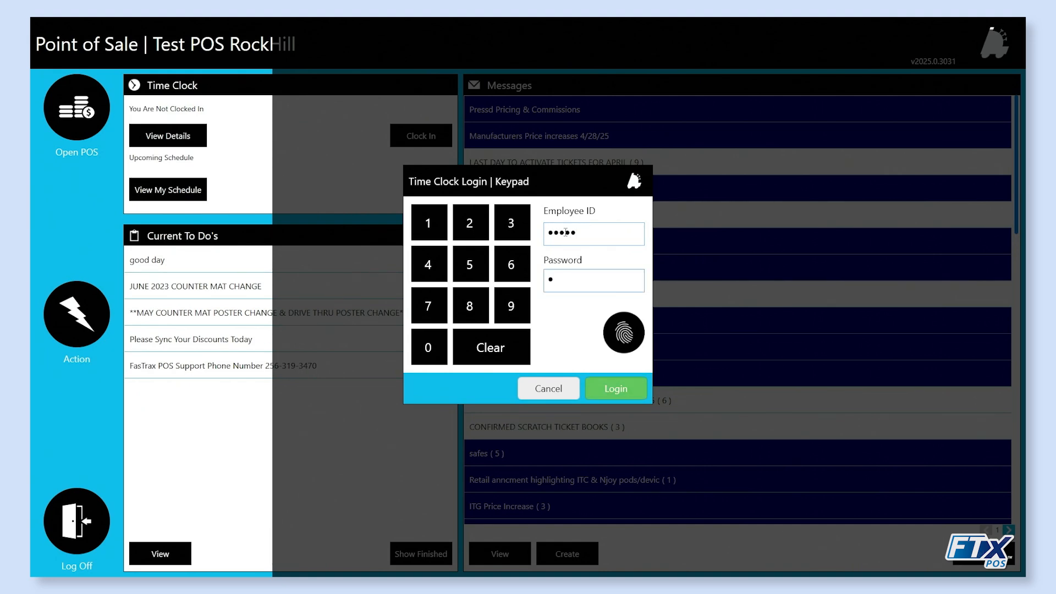
left_click(614, 387)
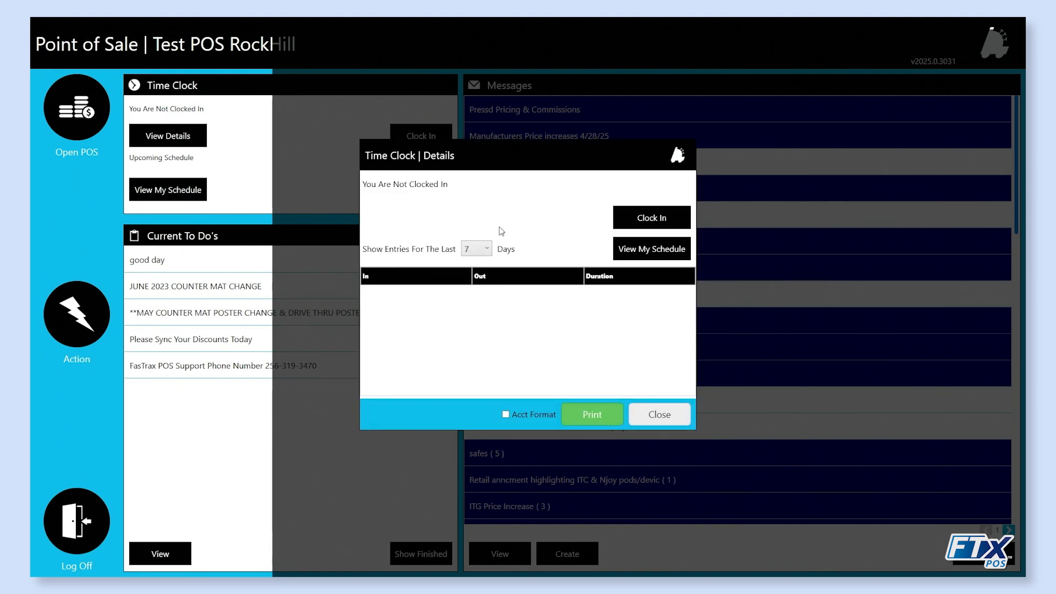
mouse_move(438, 241)
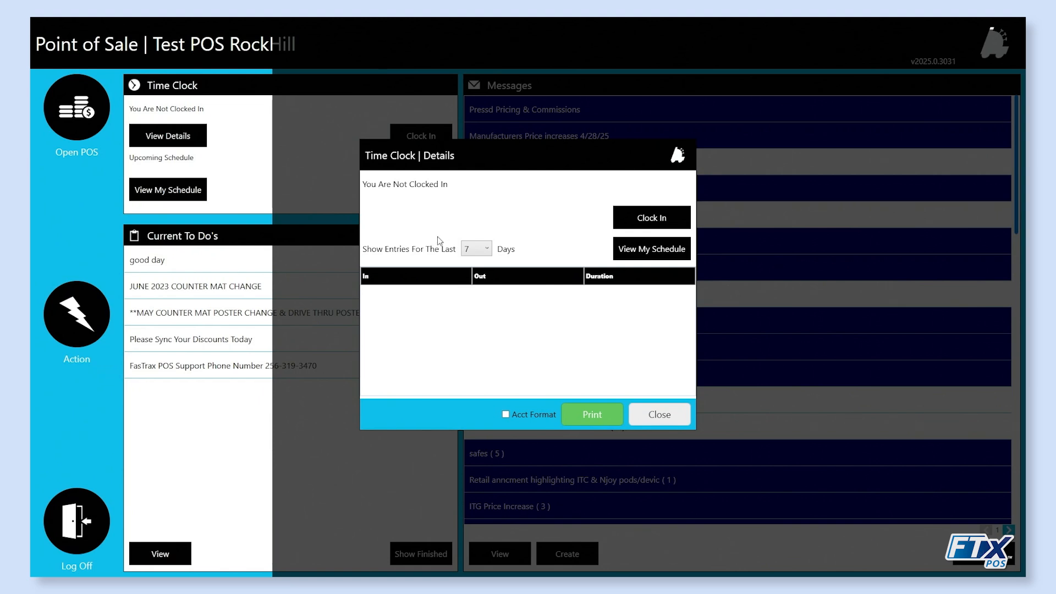
mouse_move(438, 244)
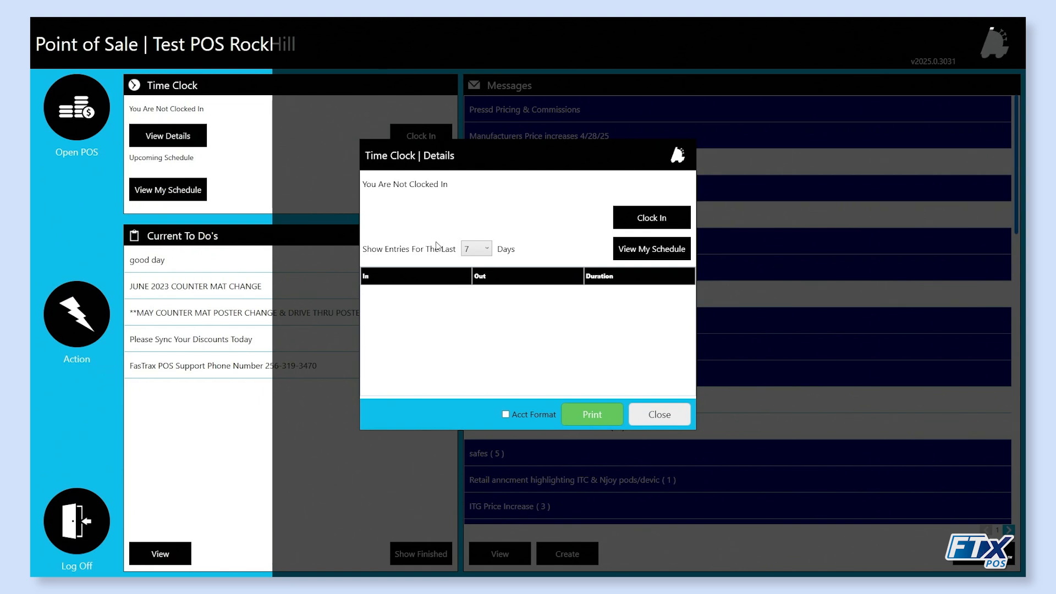
left_click(486, 248)
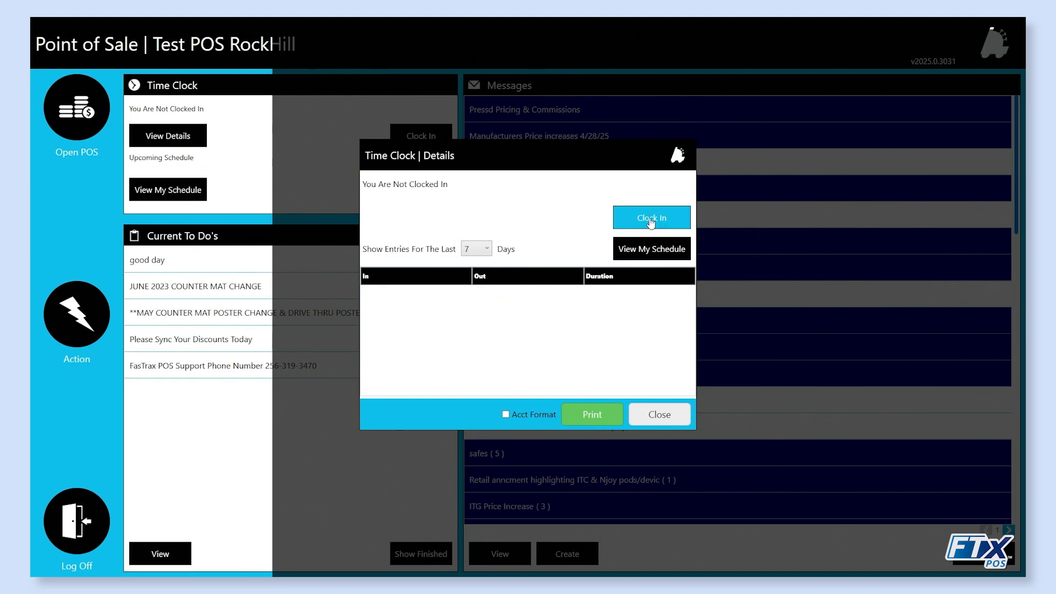
- Clock in with the Standard entry type and dismiss the success message
left_click(650, 217)
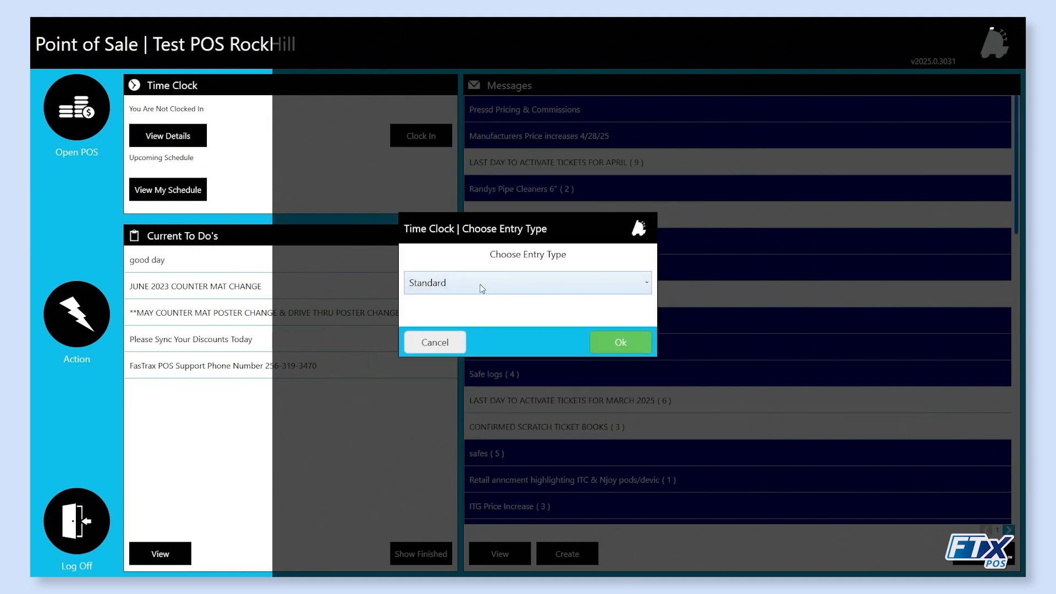
left_click(527, 283)
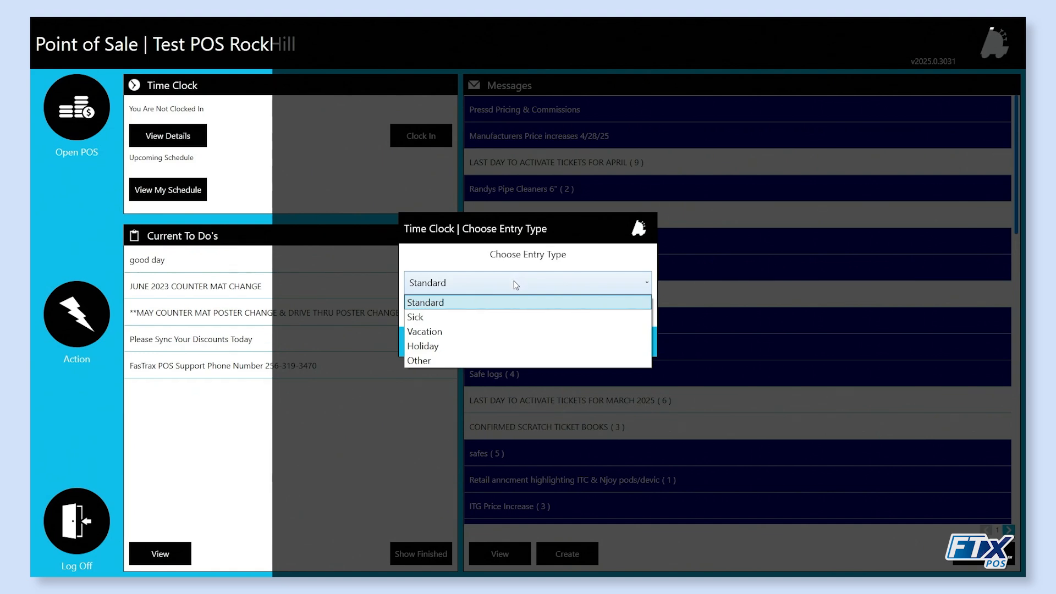
mouse_move(461, 316)
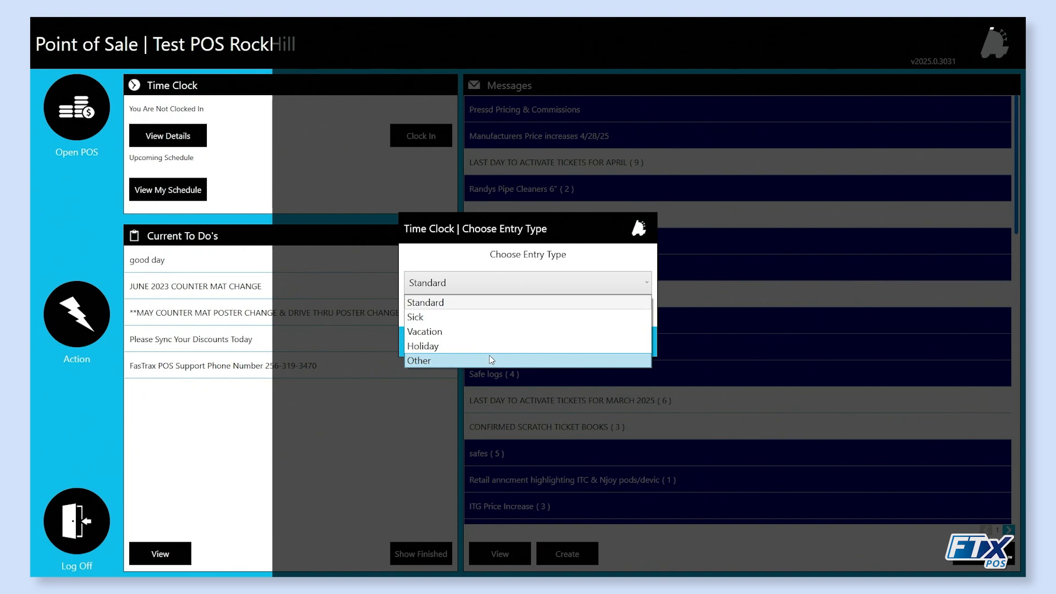
mouse_move(467, 307)
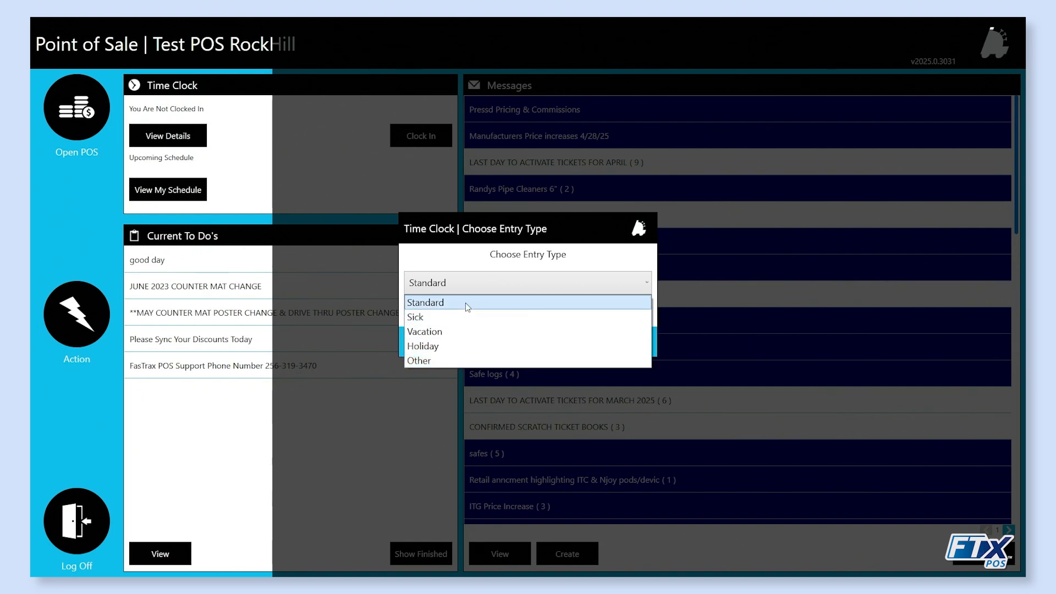
left_click(426, 301)
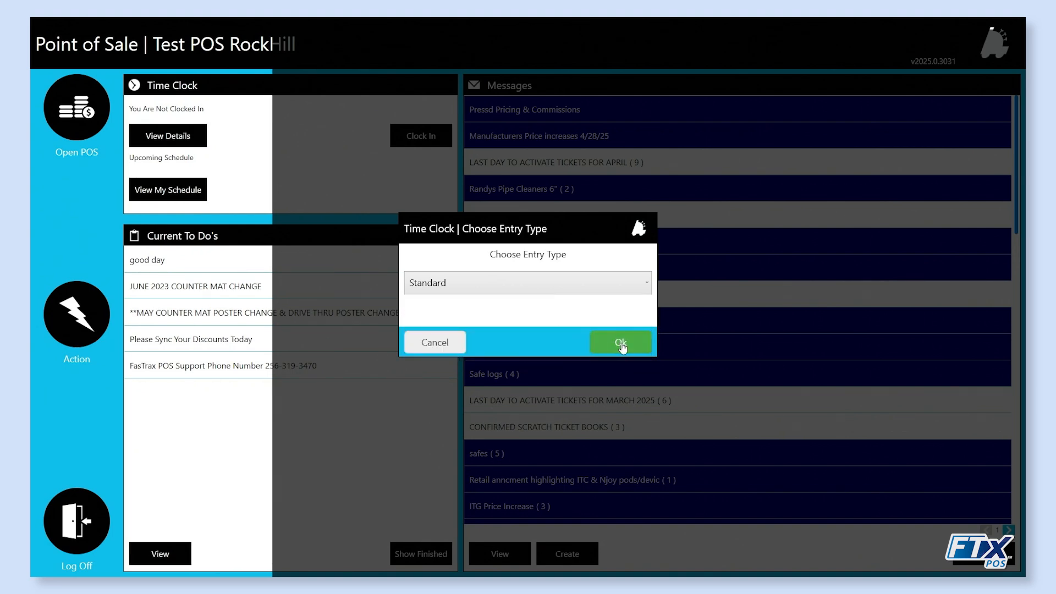
left_click(620, 342)
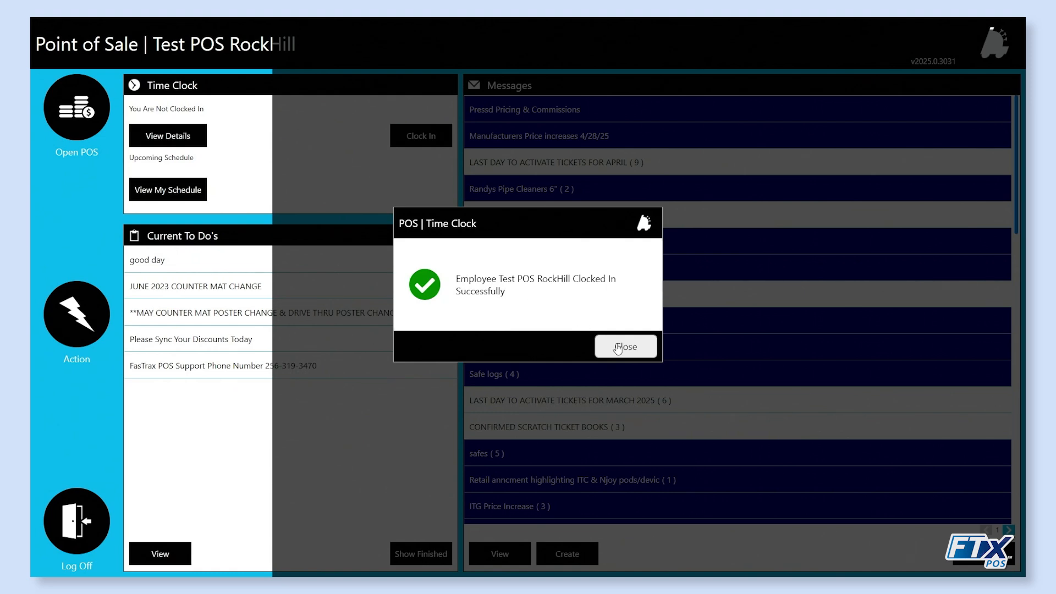
left_click(624, 346)
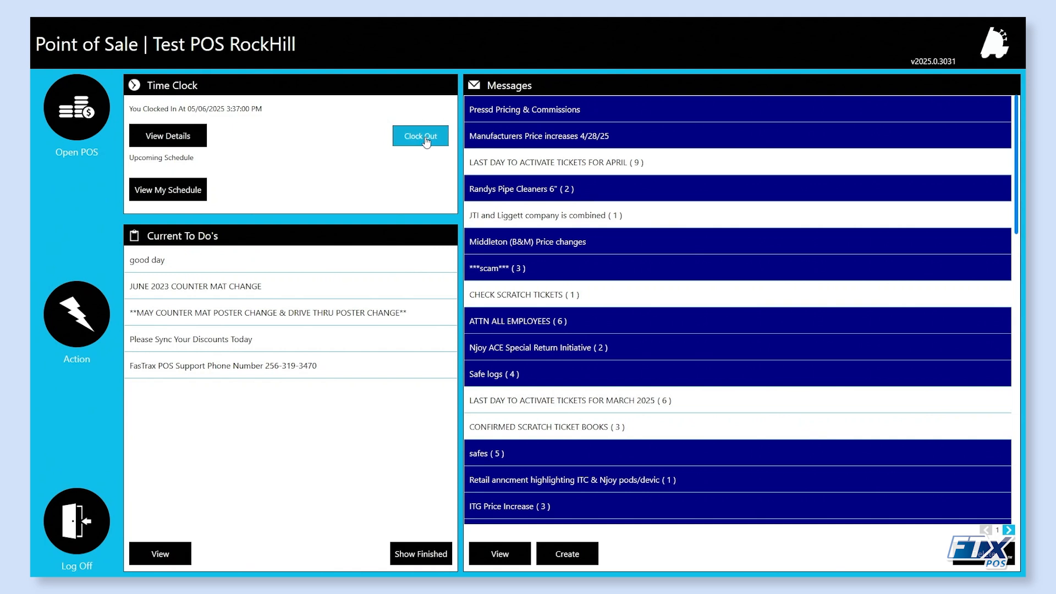
- Authorize with employee credentials, clock out, and dismiss the confirmation message
left_click(420, 135)
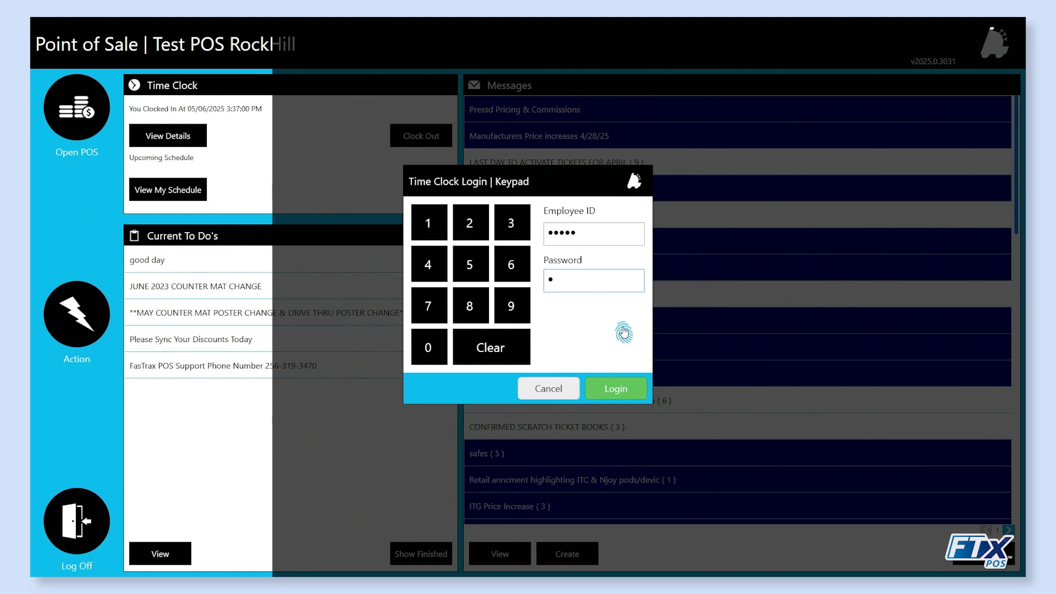
left_click(613, 387)
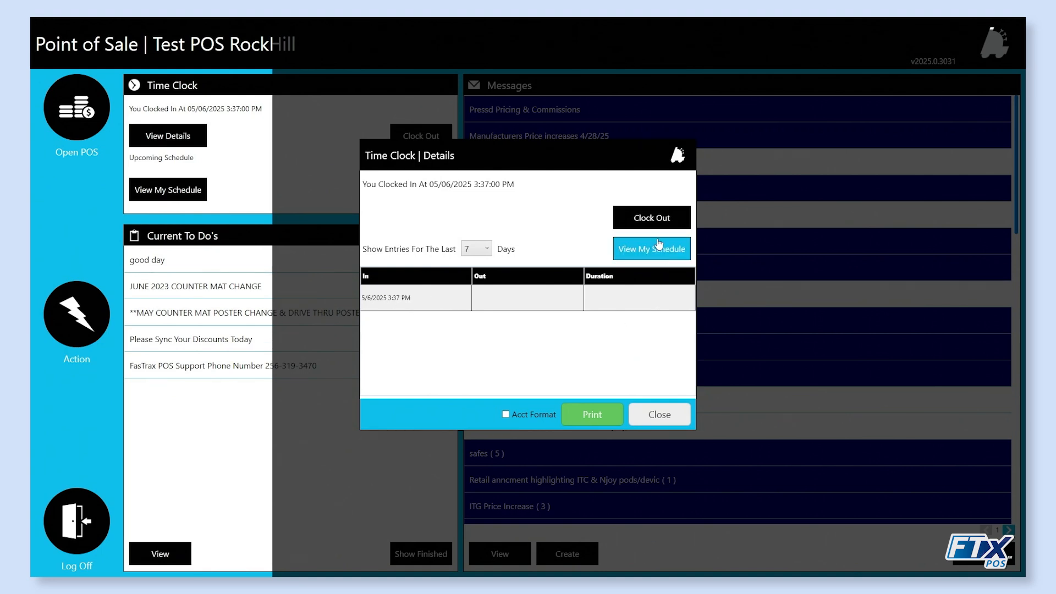
left_click(650, 217)
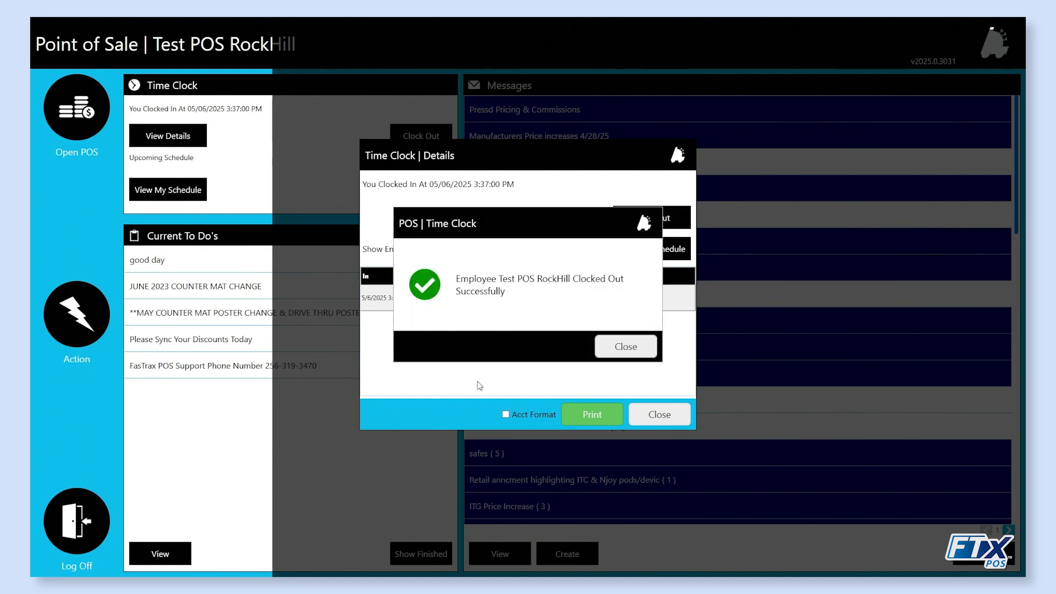
mouse_move(591, 332)
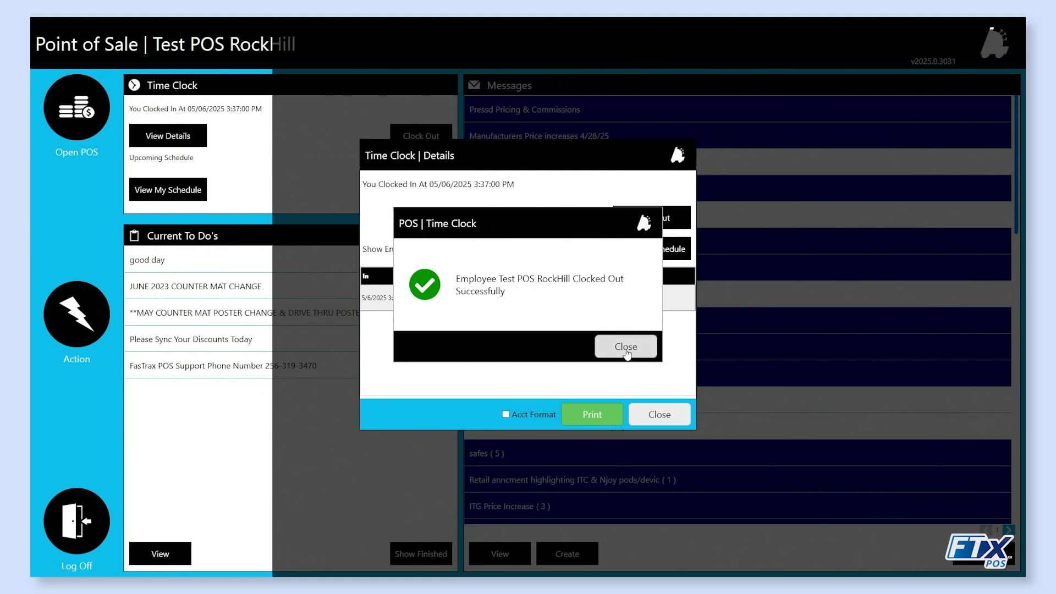
left_click(624, 346)
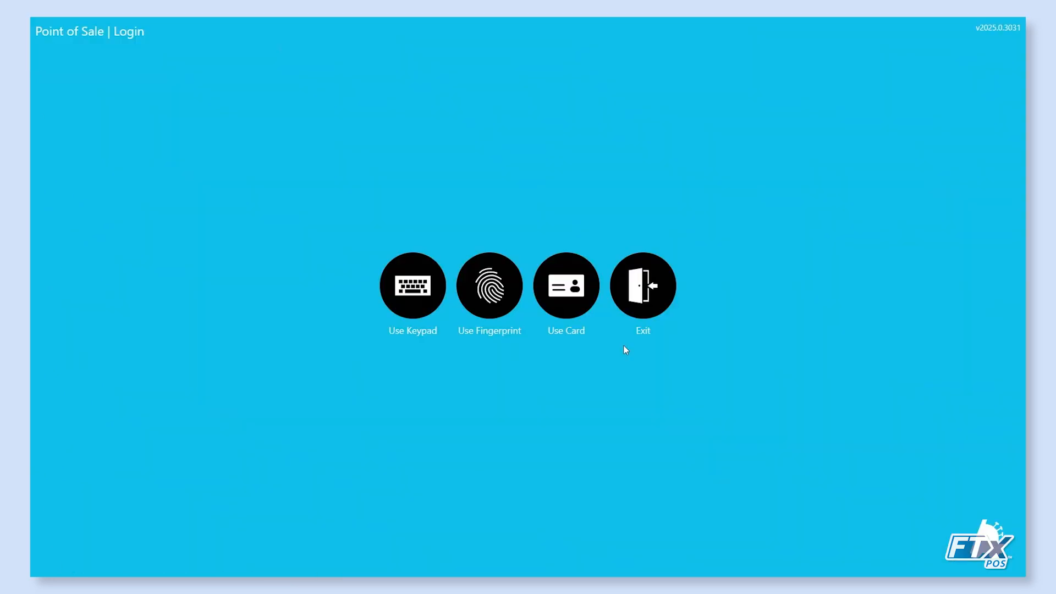
mouse_move(284, 277)
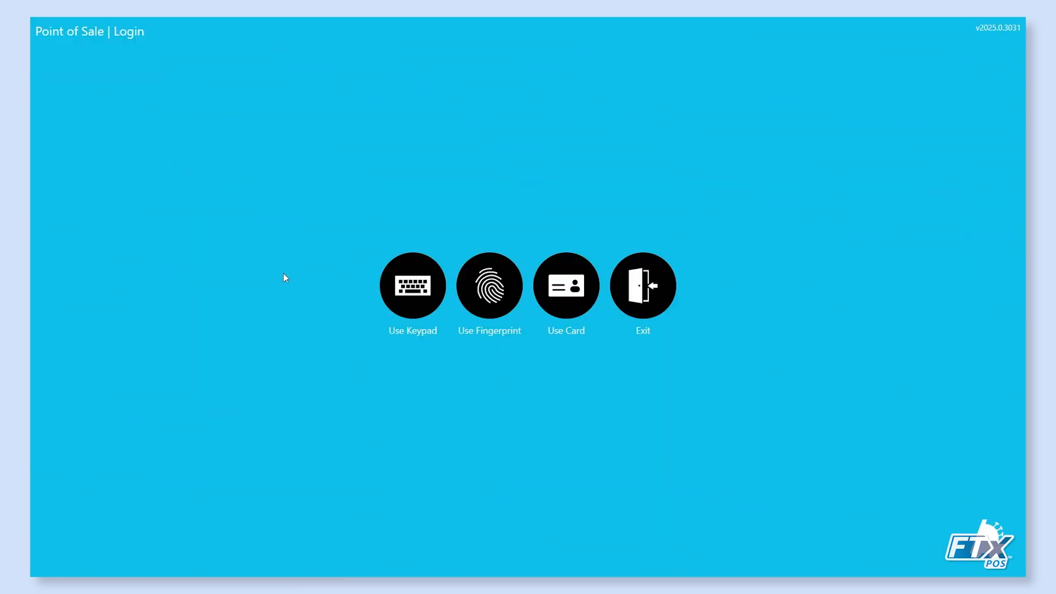
mouse_move(284, 275)
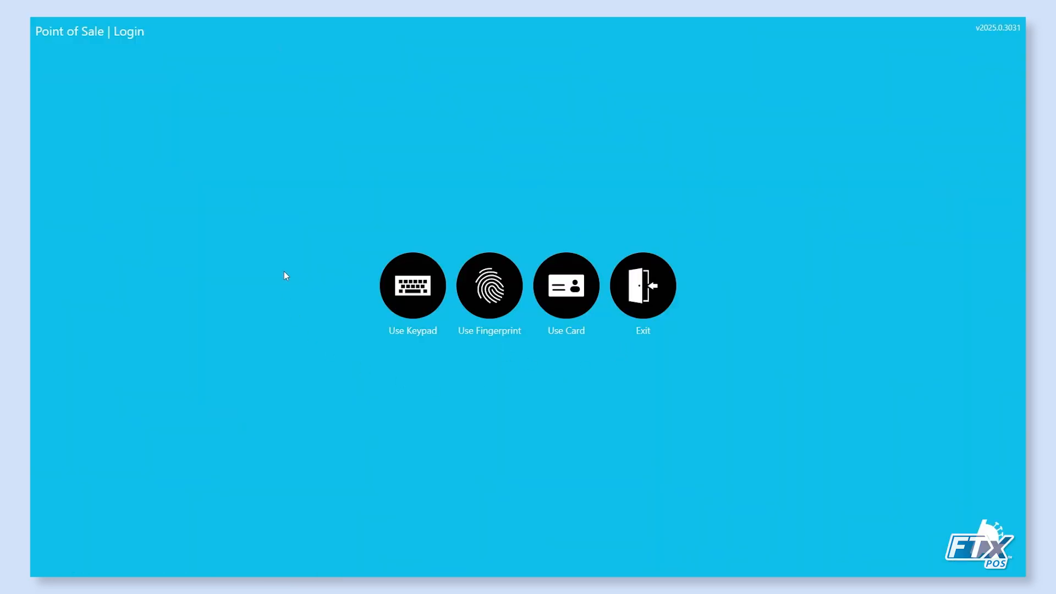